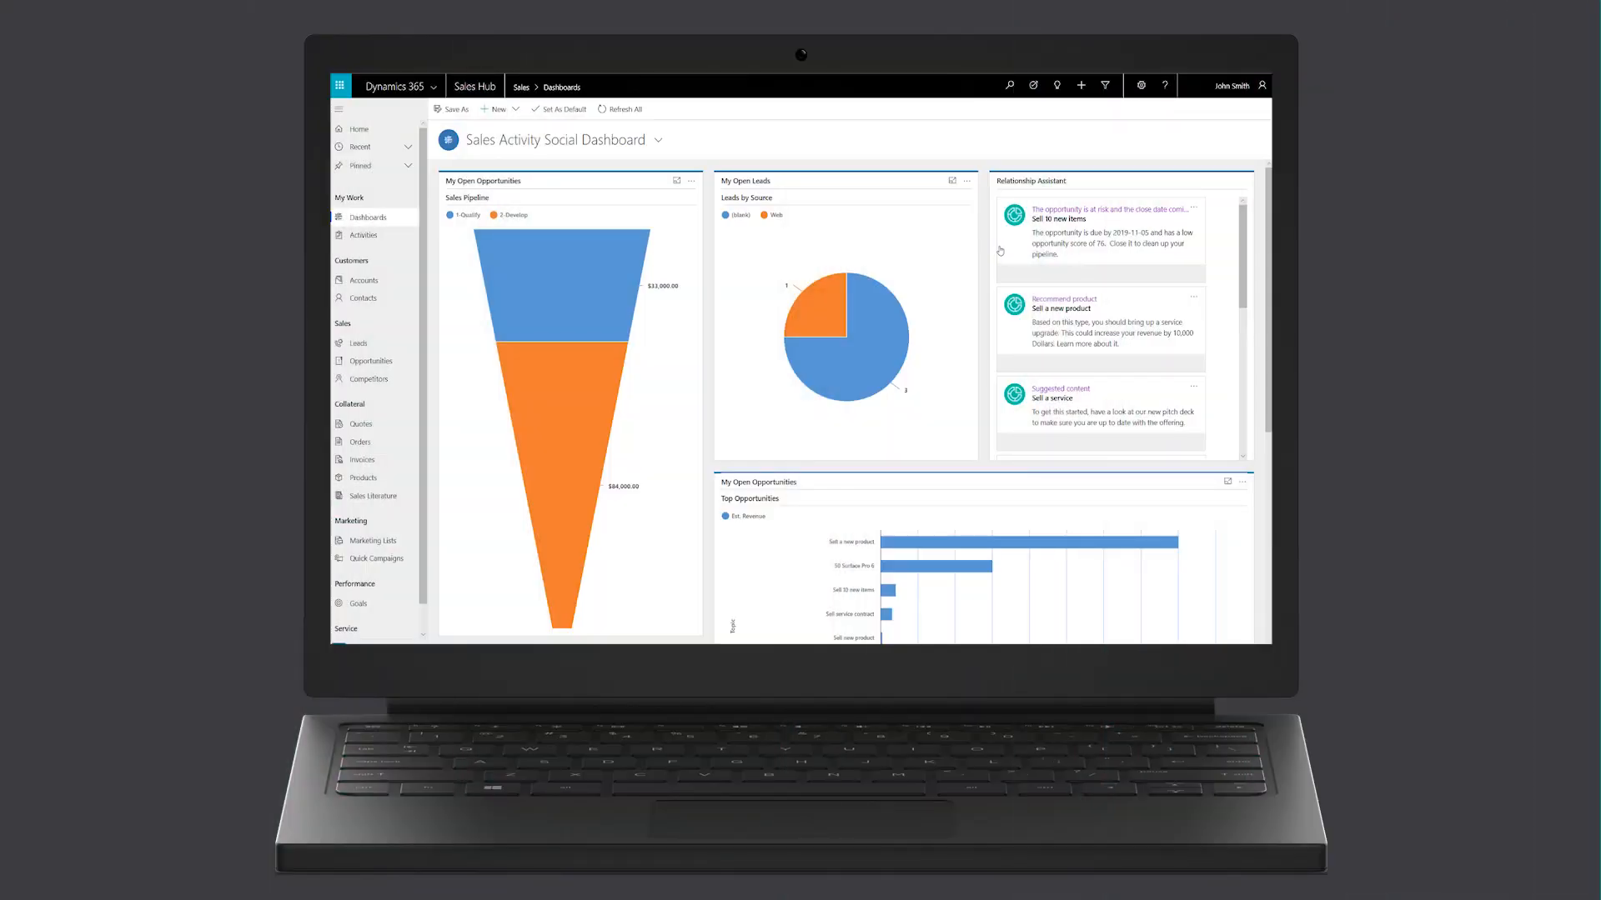
pyautogui.moveTo(1051, 242)
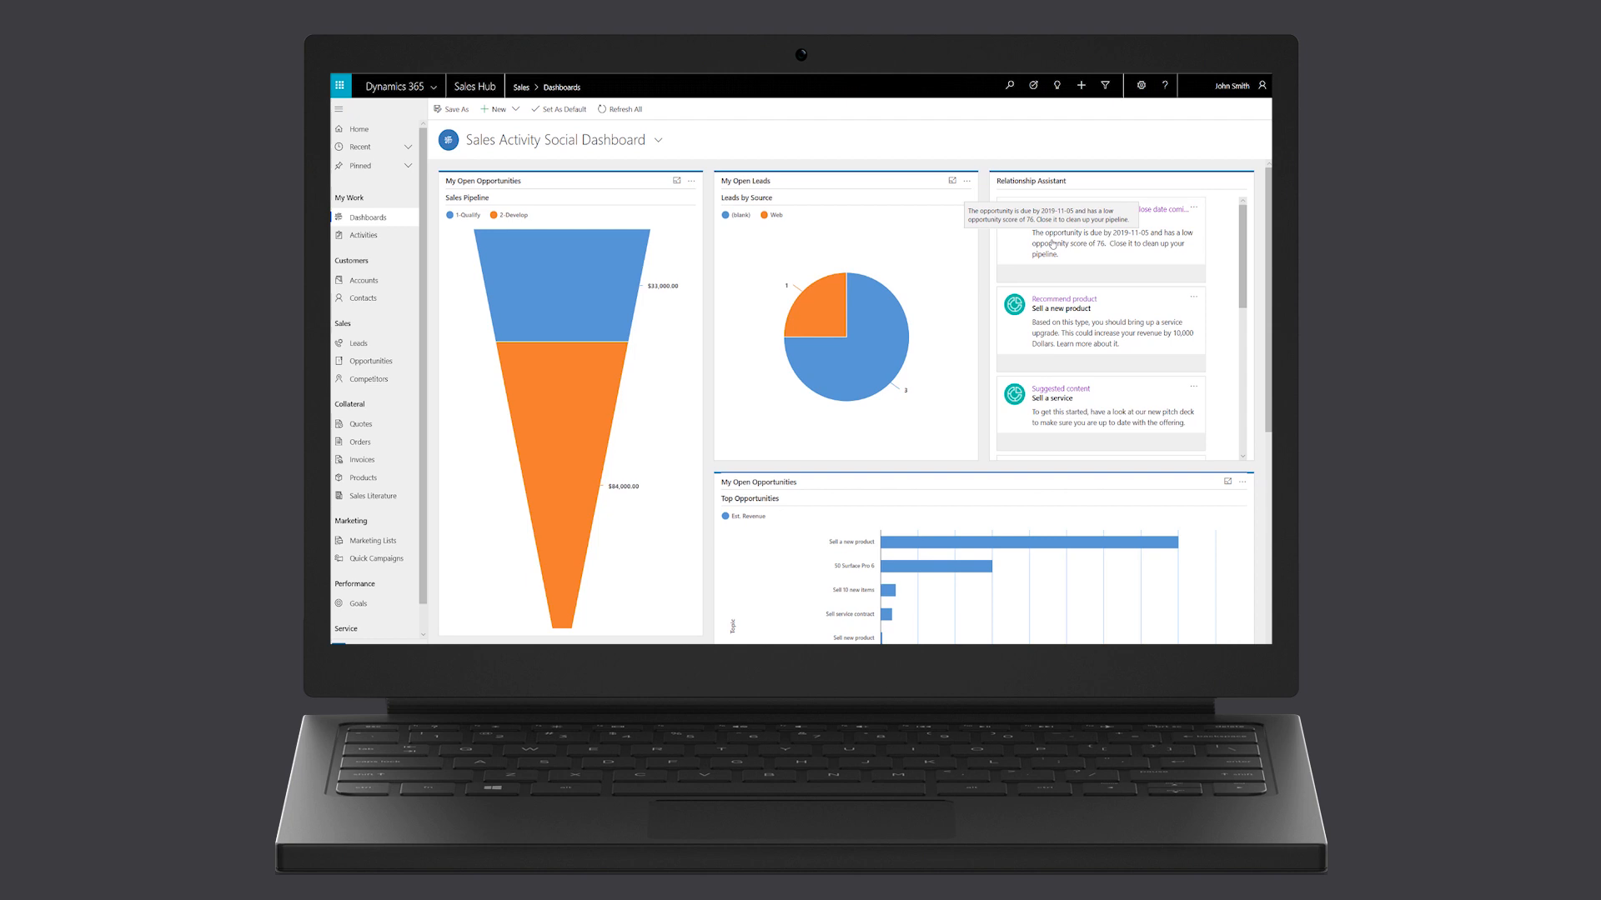
# Browse the SharePoint folders for the File Path of Get file metadata using path.
pyautogui.click(892, 589)
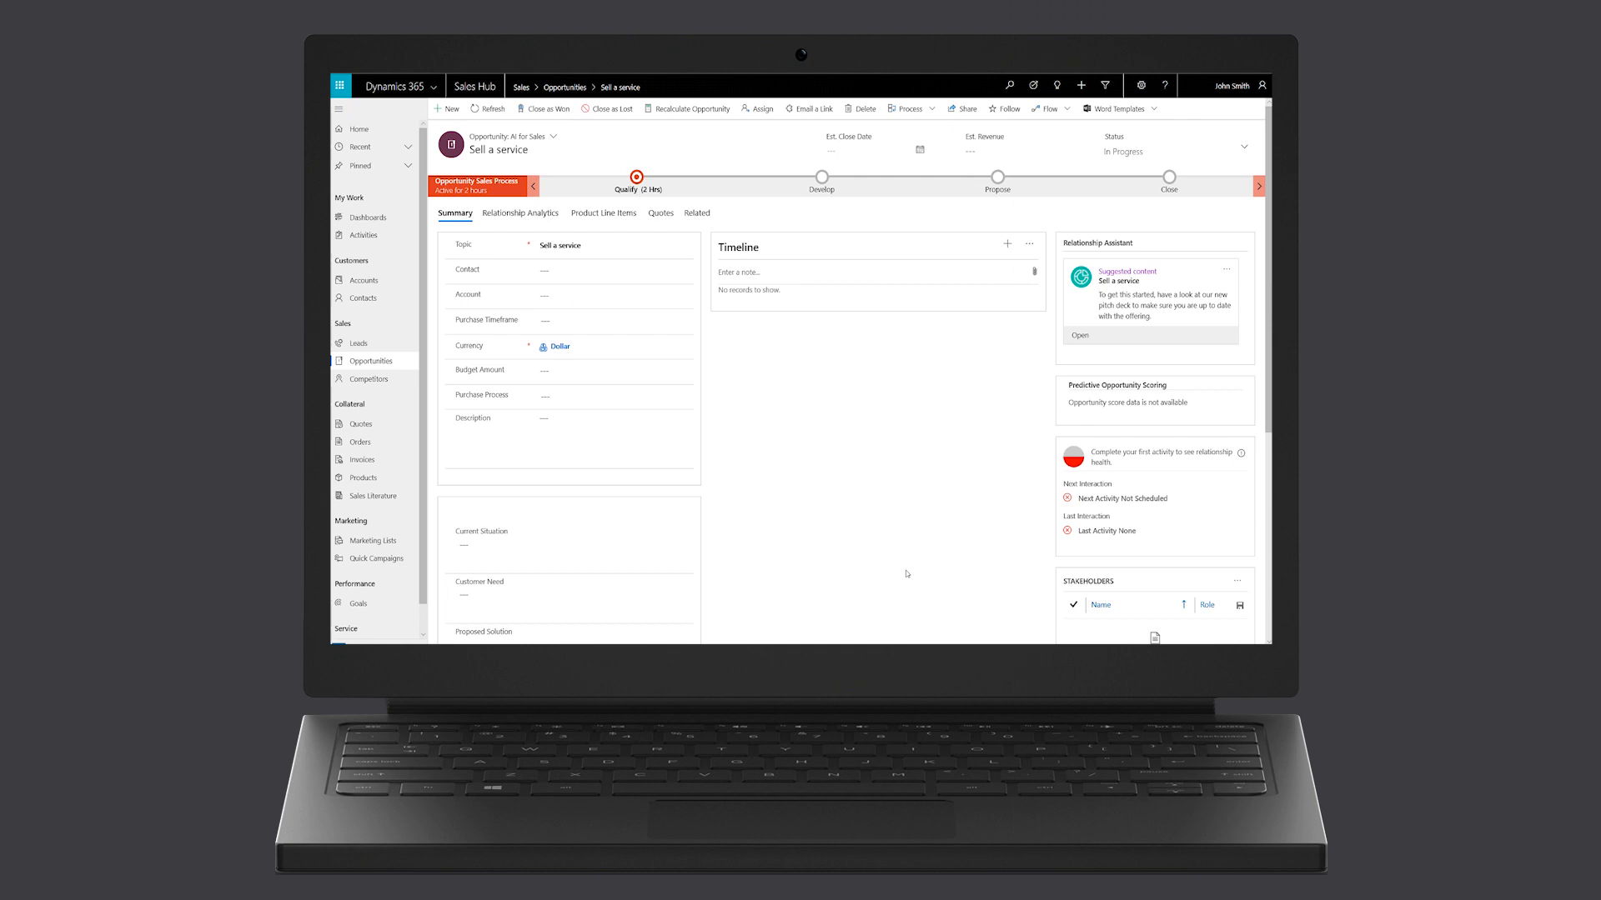
pyautogui.moveTo(930, 447)
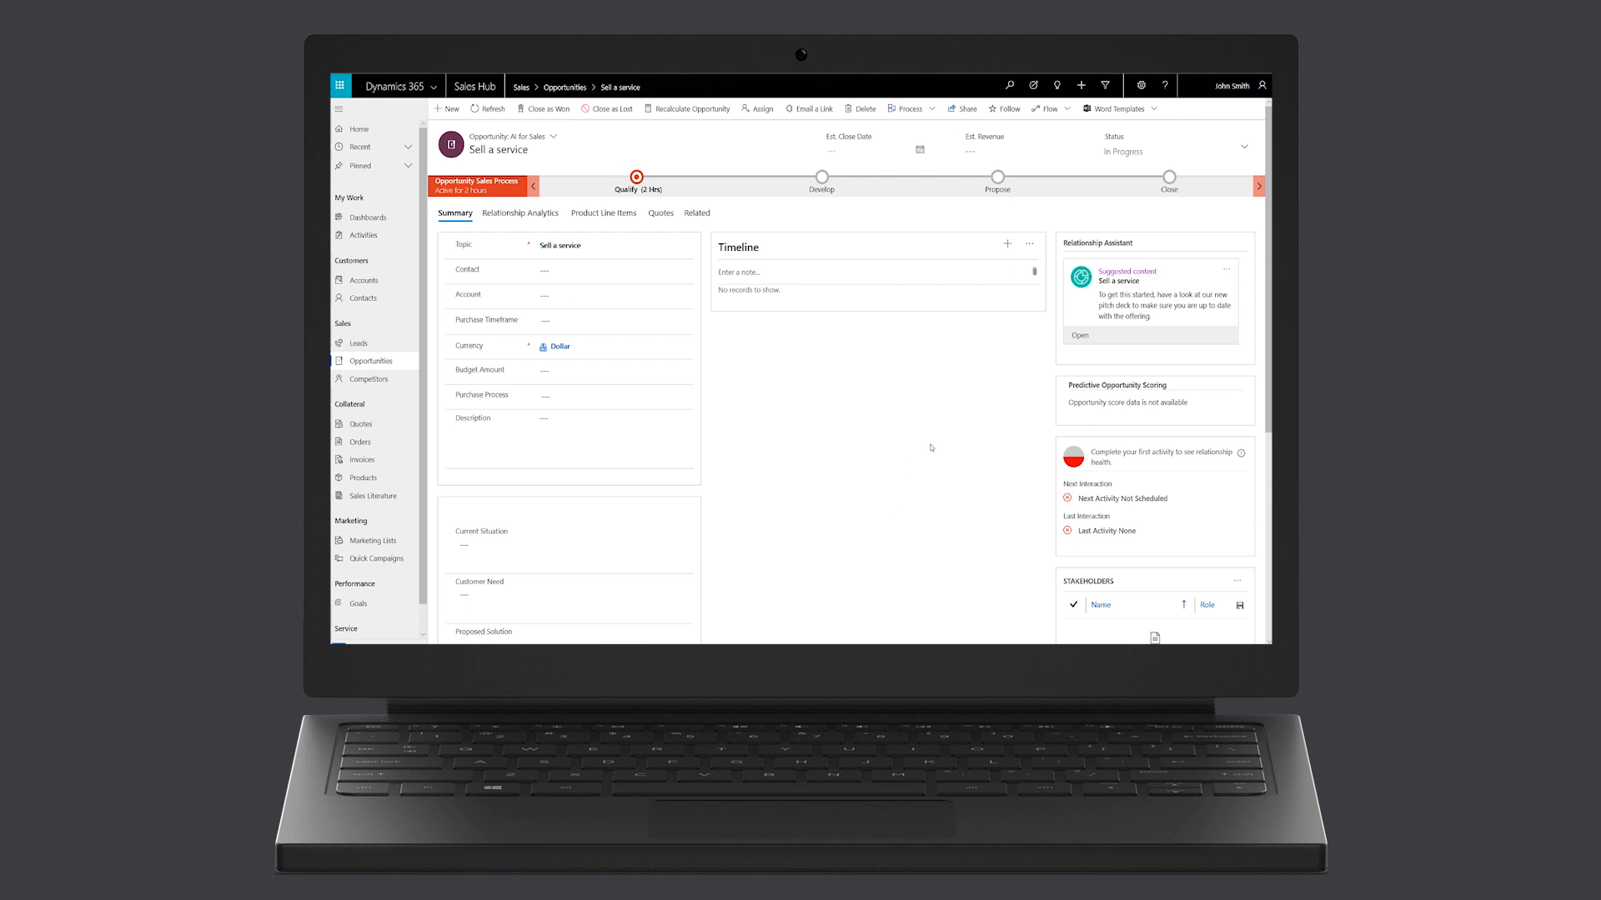
pyautogui.moveTo(1081, 320)
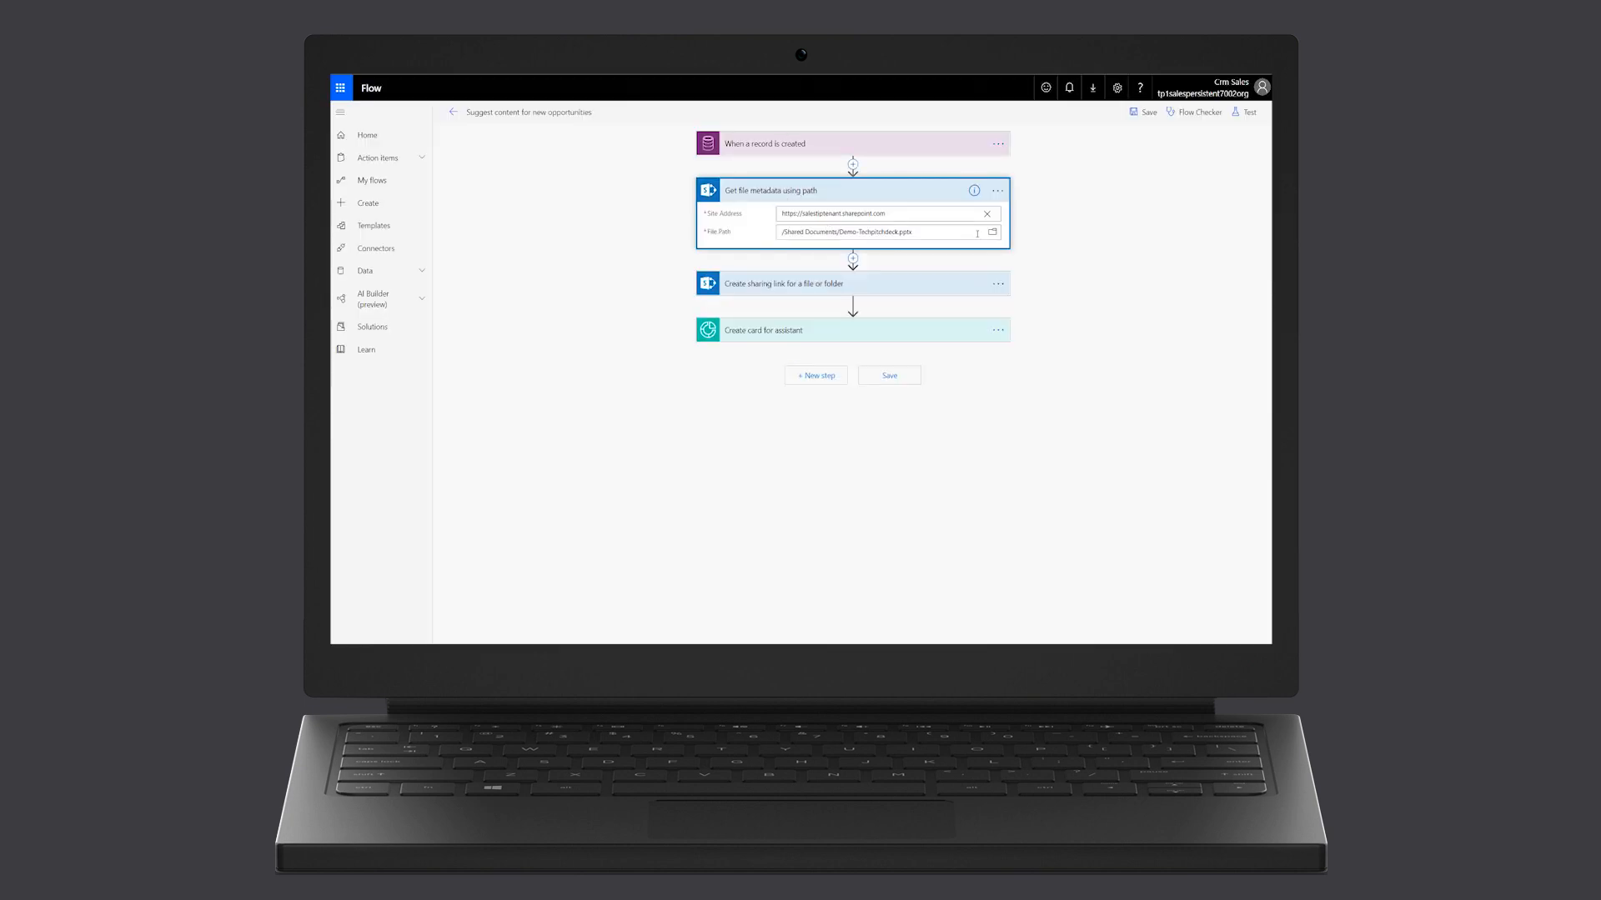
pyautogui.click(991, 232)
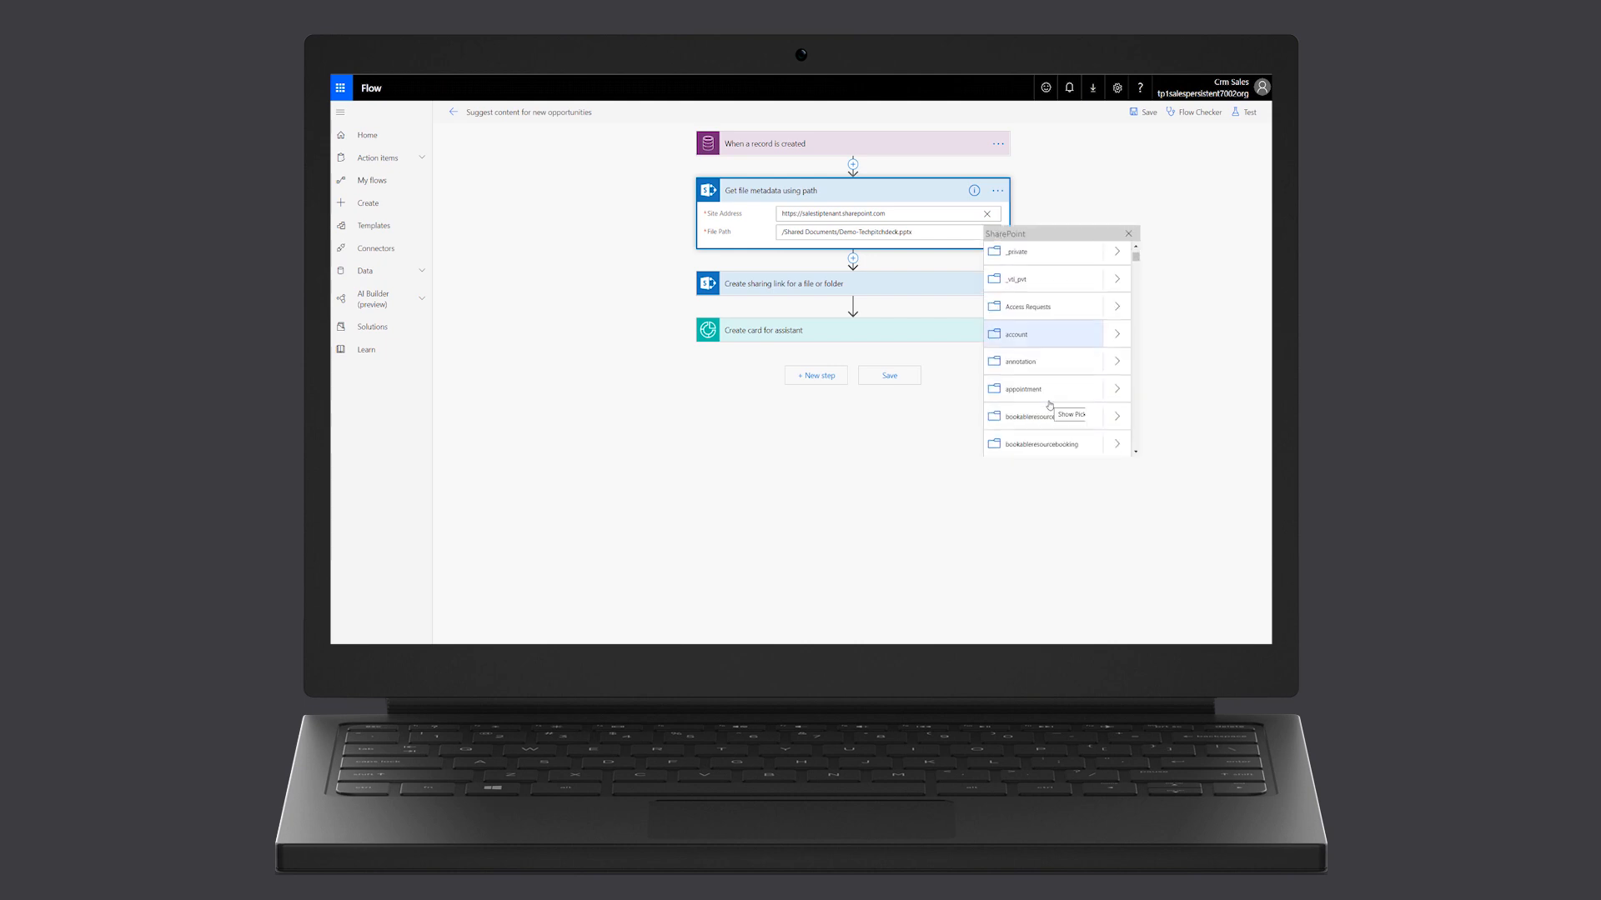
pyautogui.scroll(-3)
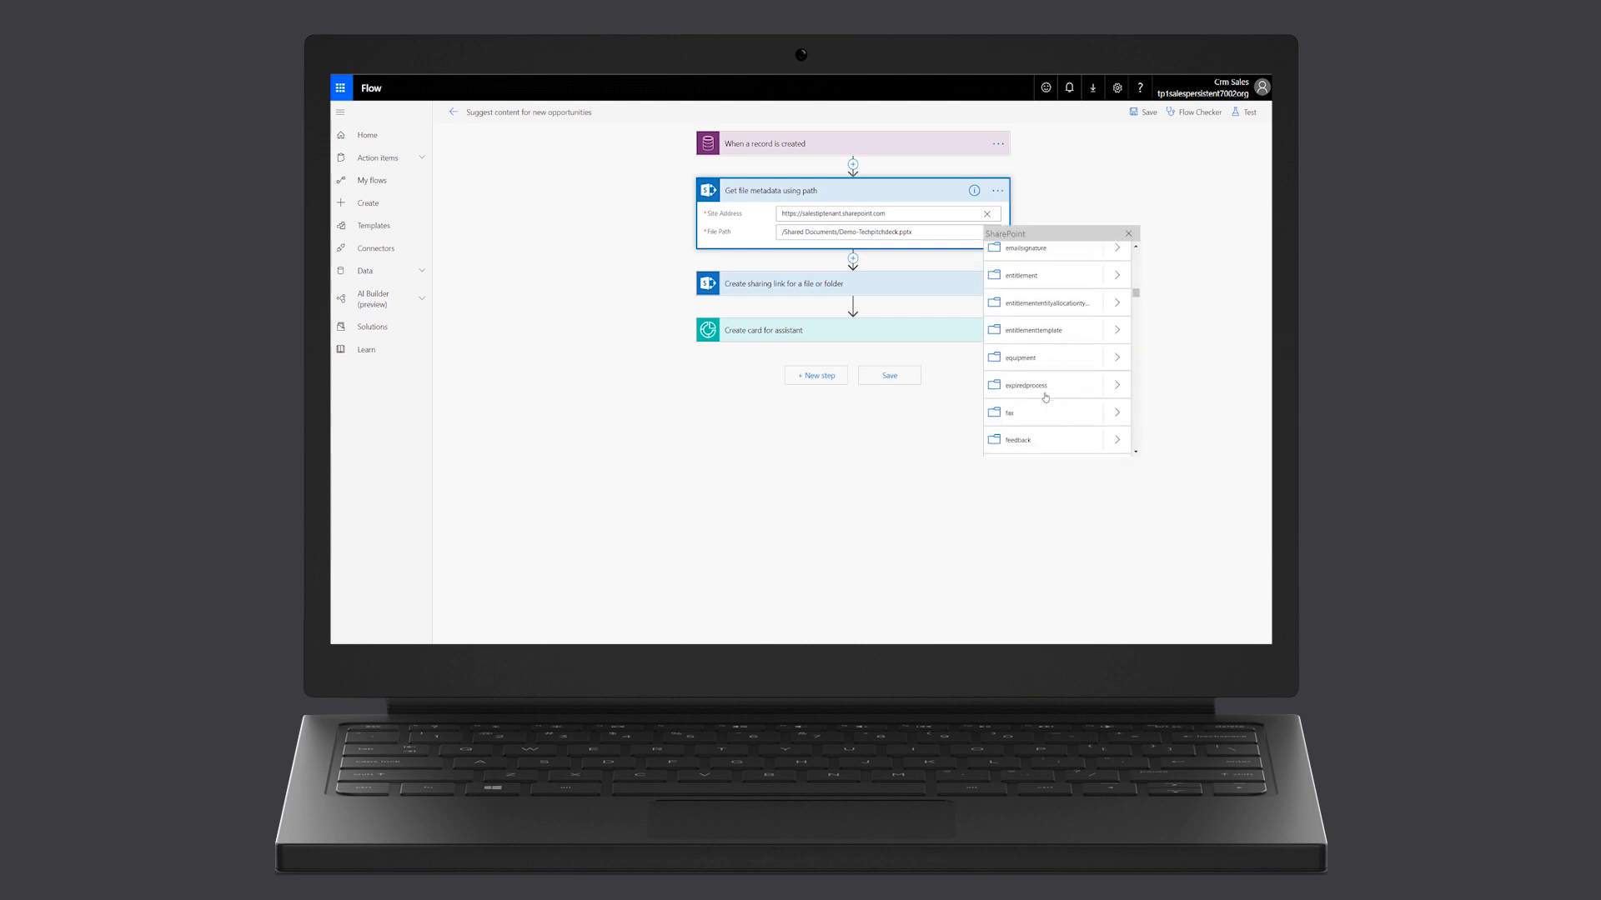
pyautogui.scroll(-3)
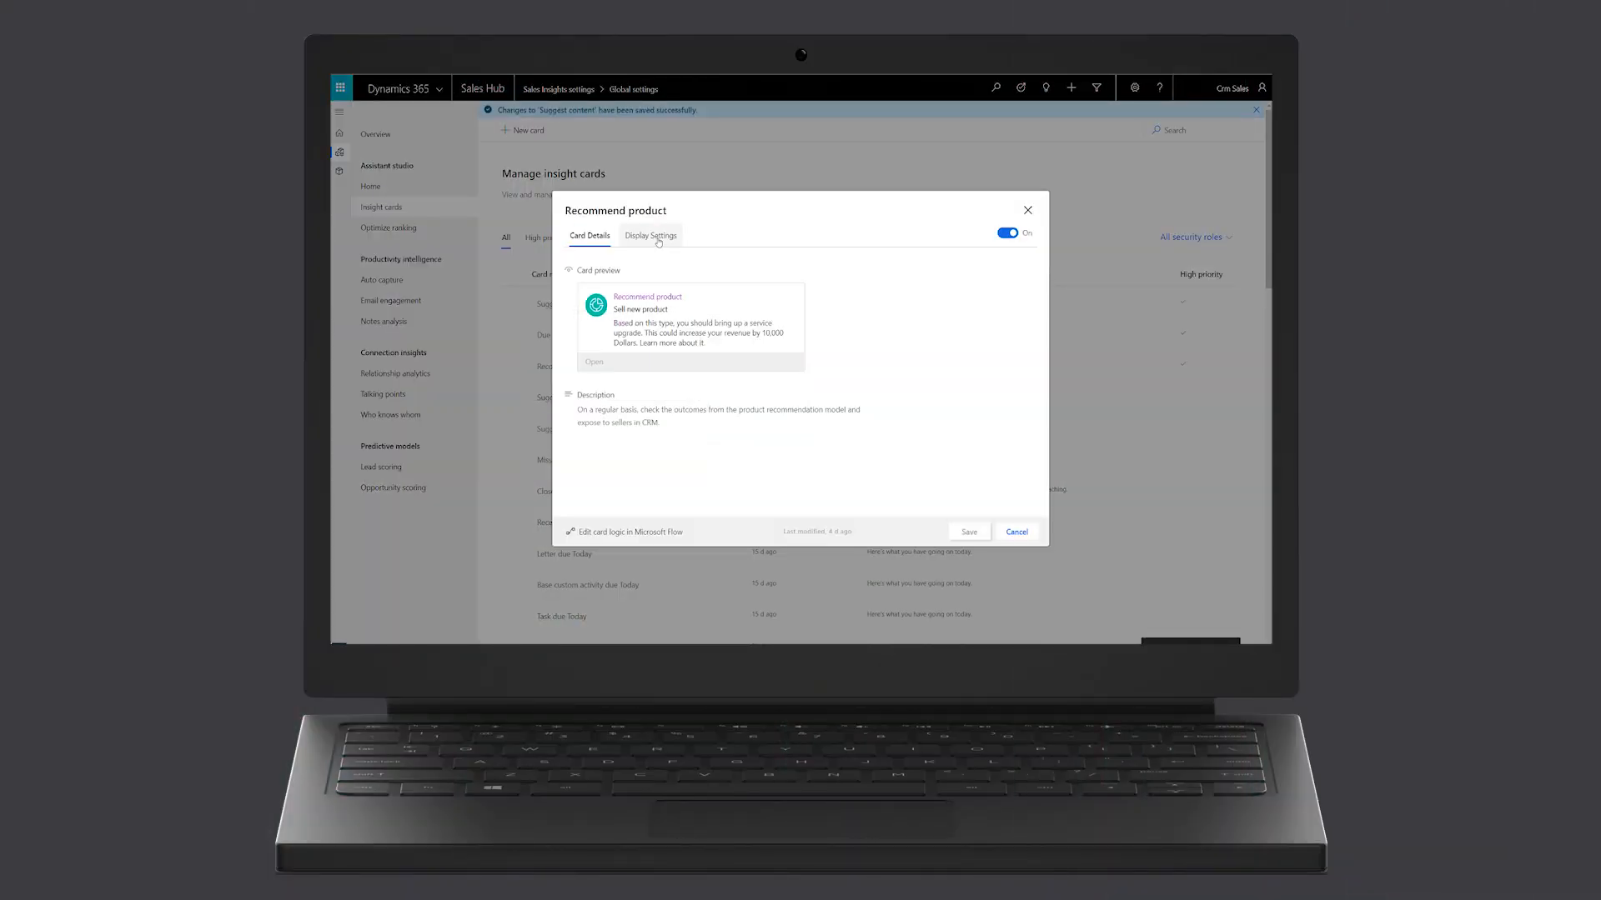
# Mark the Recommend product card high priority in Display Settings, then open Optimize ranking.
pyautogui.click(650, 235)
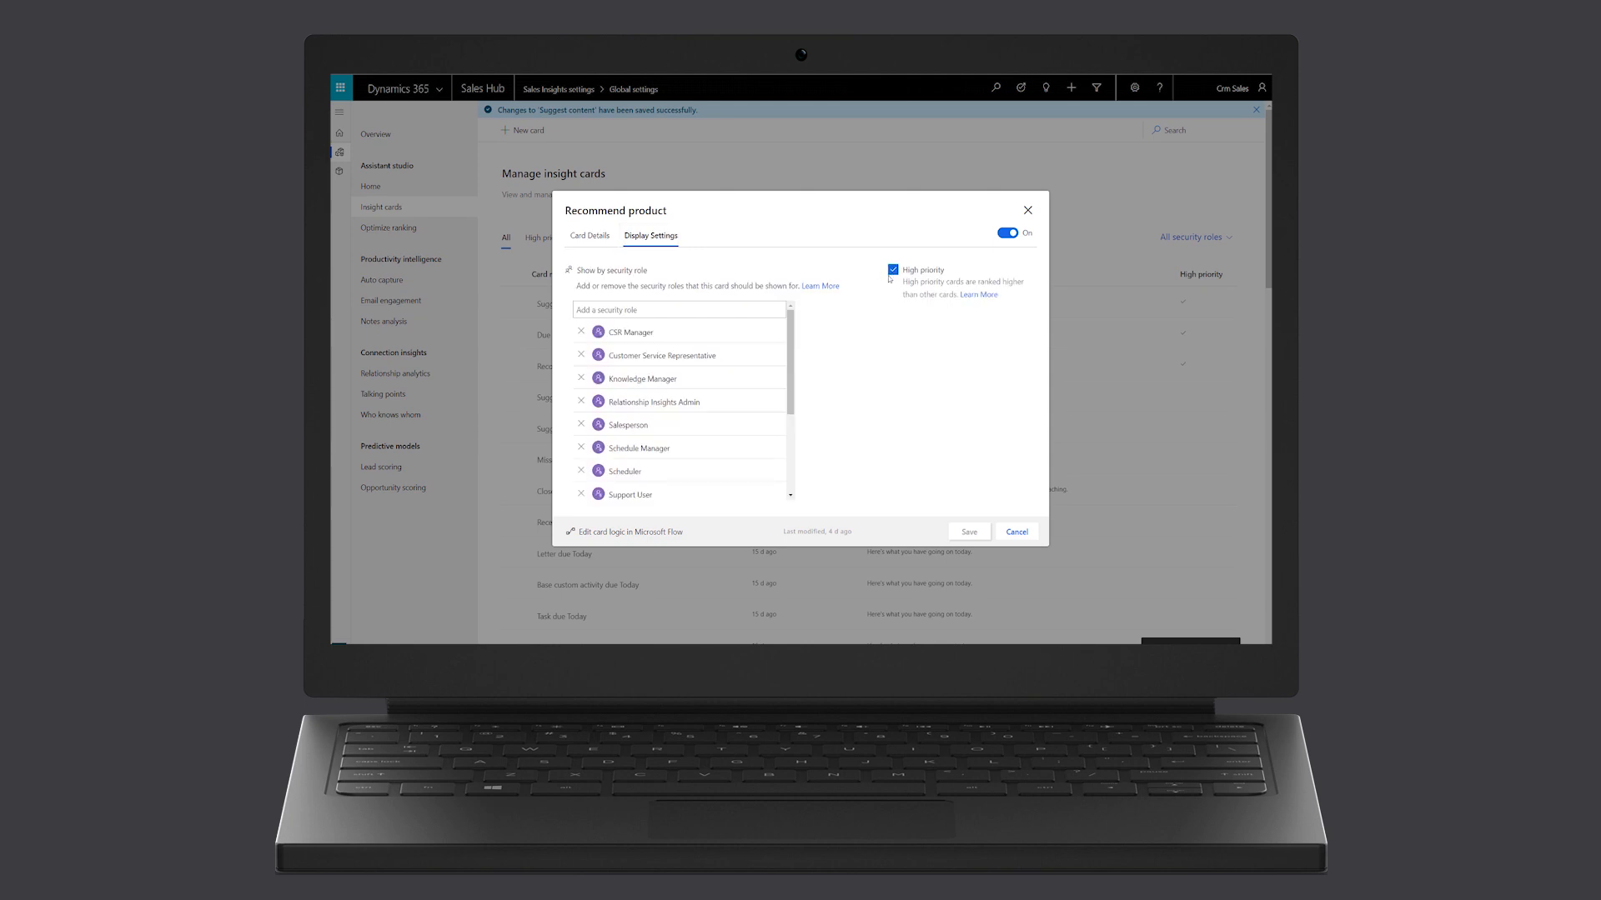
pyautogui.moveTo(805, 430)
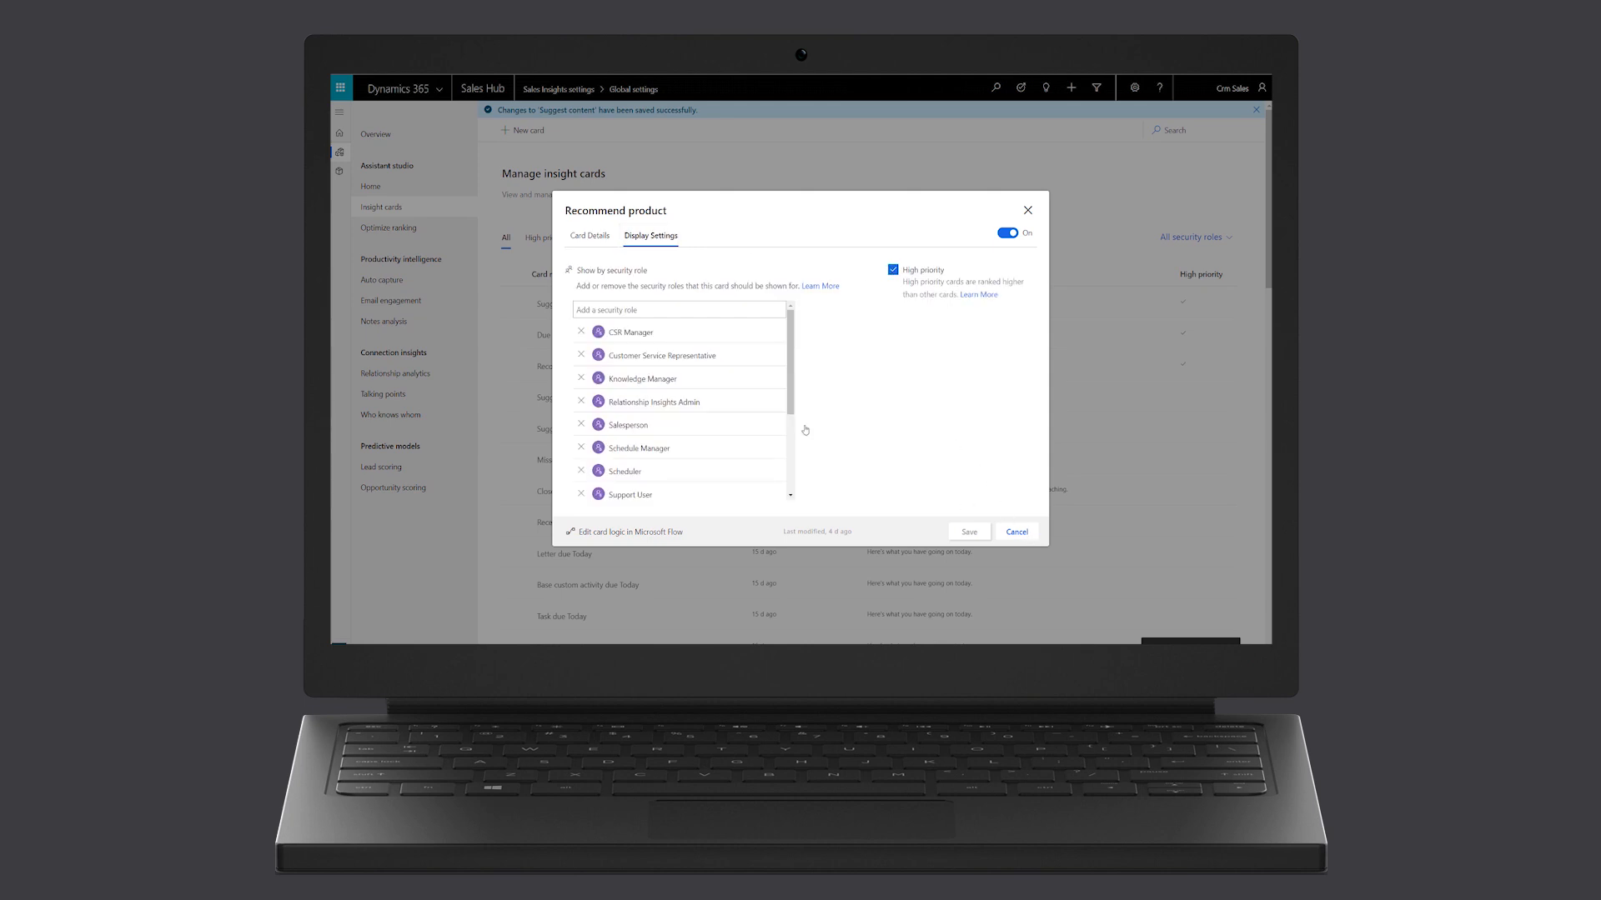
pyautogui.click(388, 228)
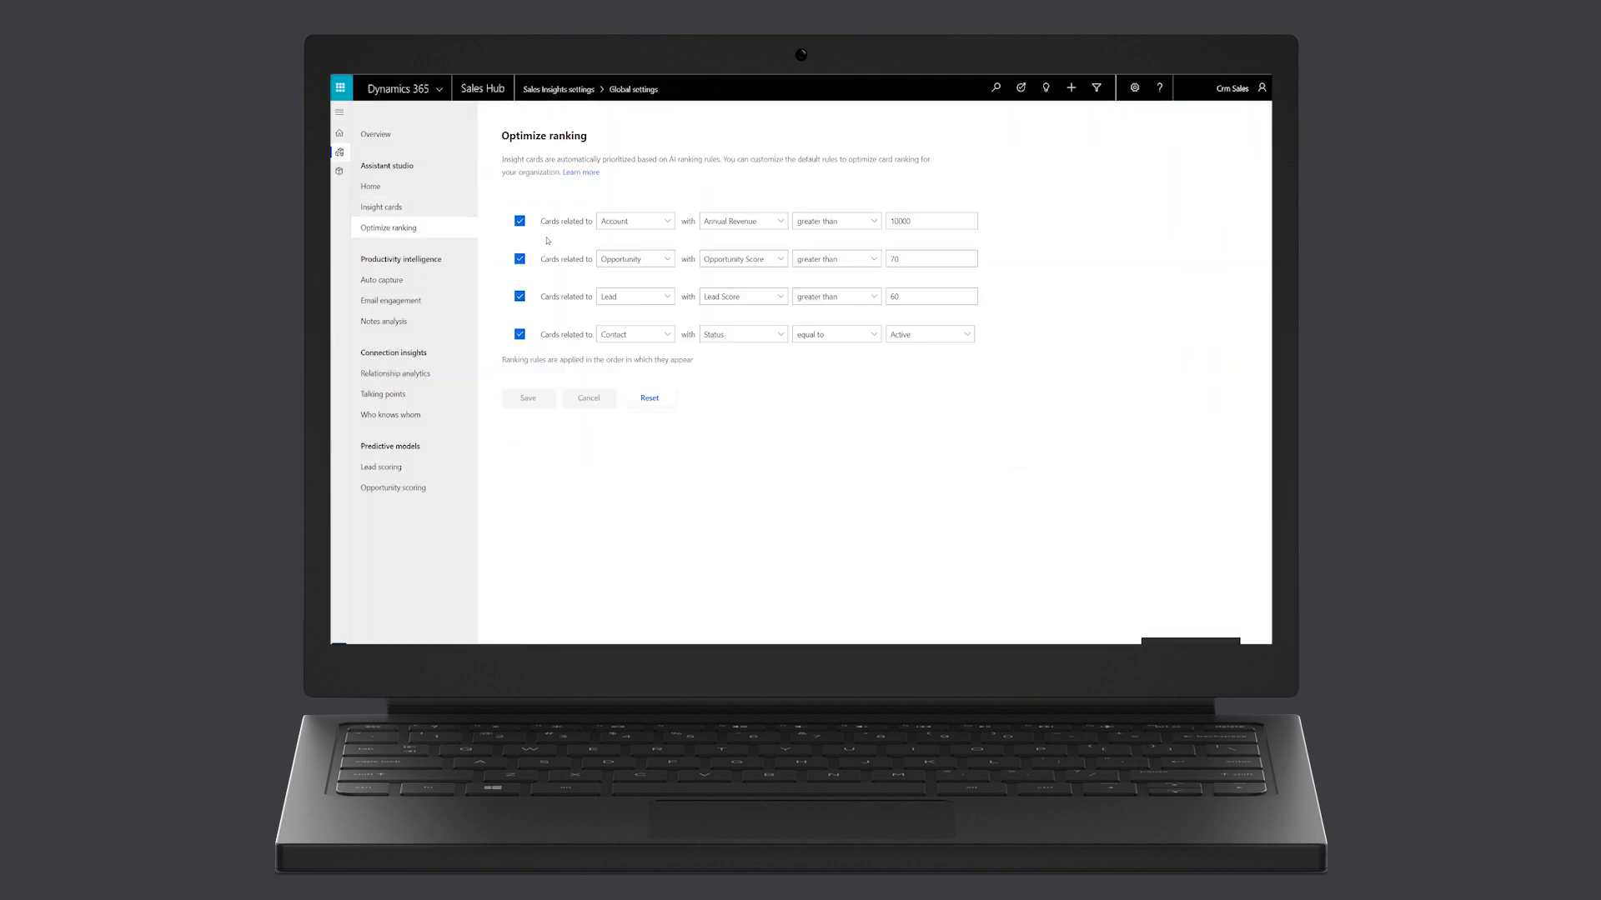
# Change the Account Annual Revenue ranking threshold from 10000 to 100000 and save.
pyautogui.click(929, 221)
pyautogui.write('0')
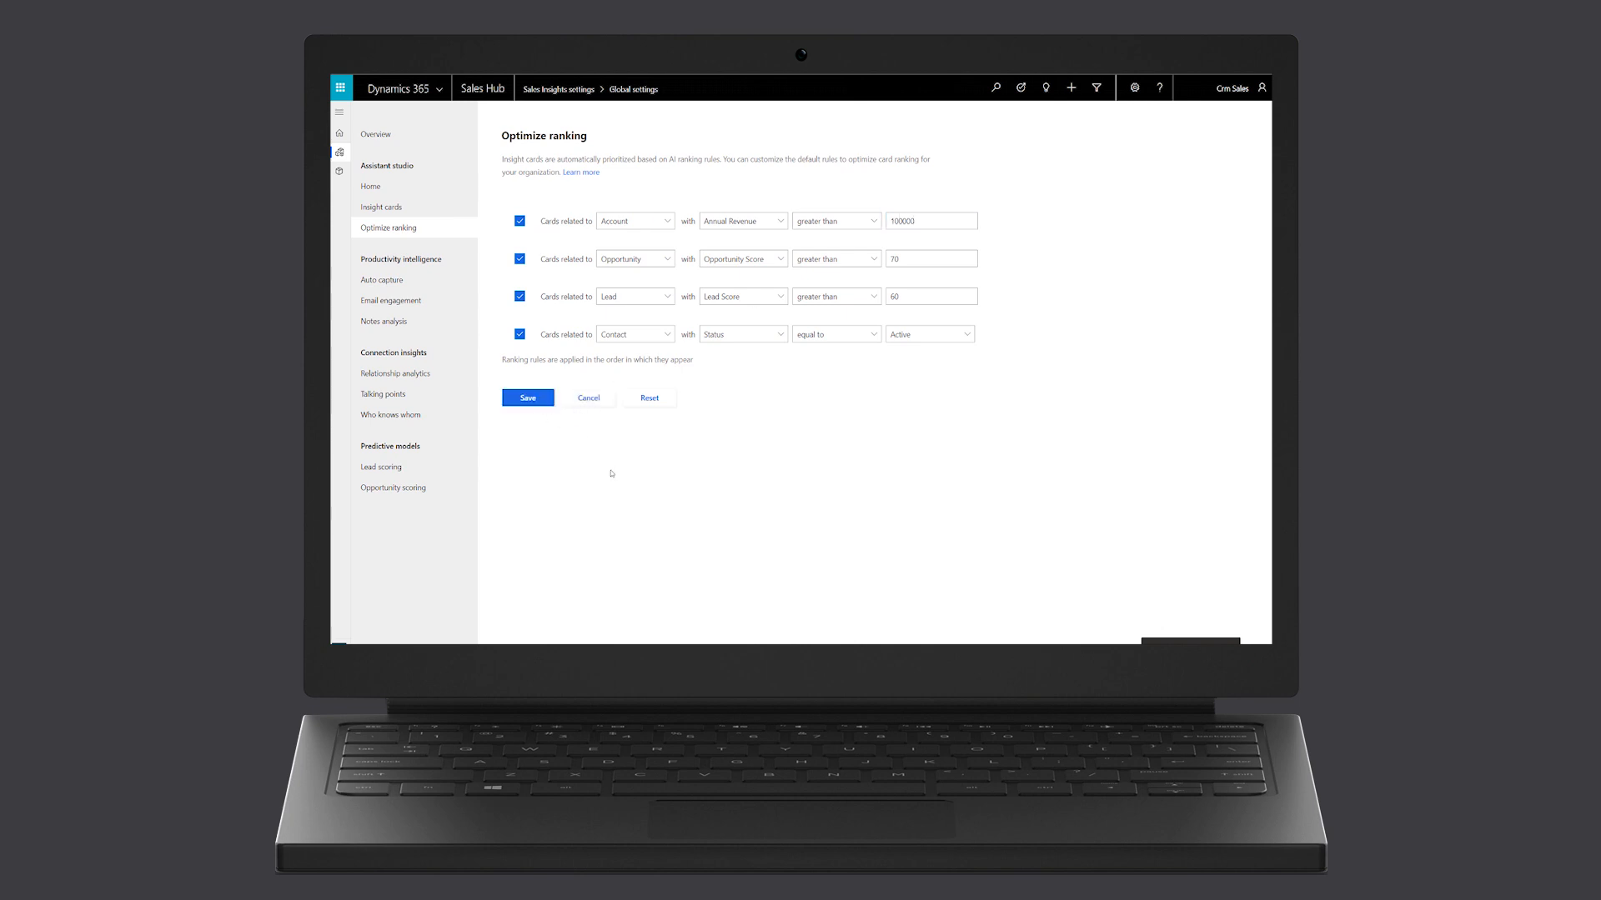
pyautogui.click(528, 397)
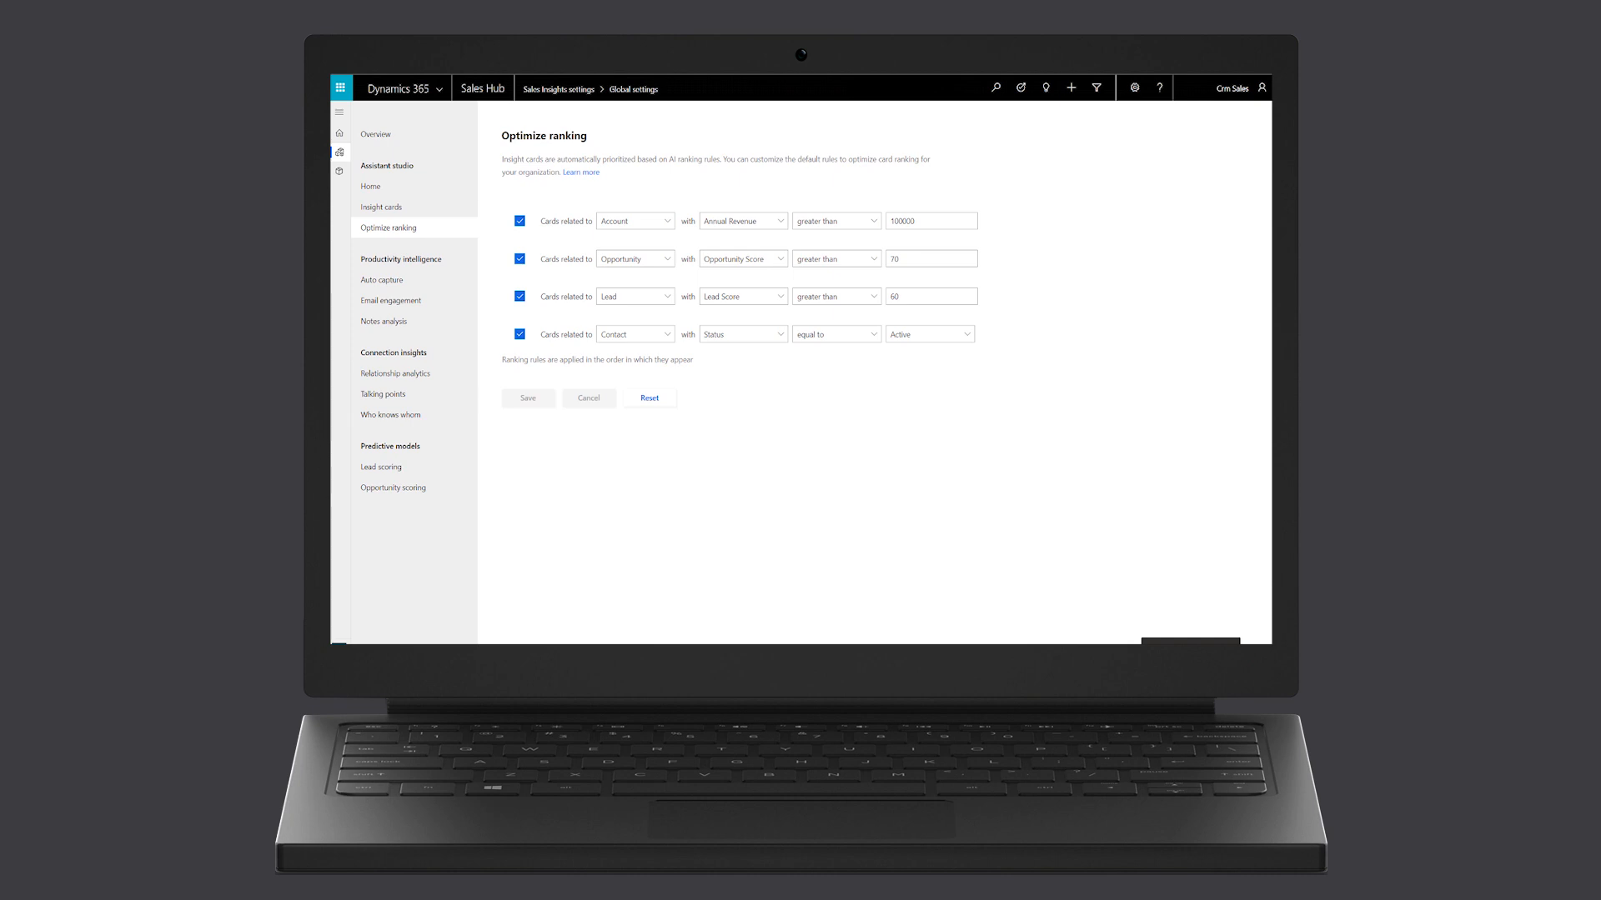